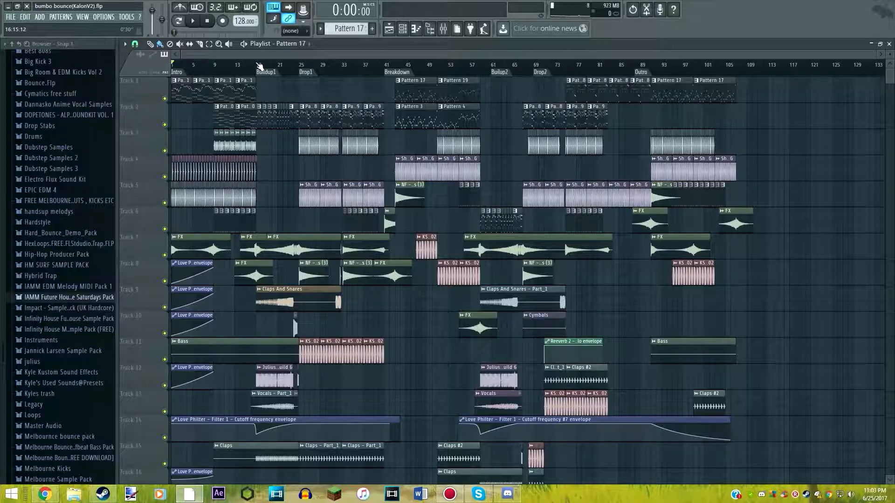
# Step: Set the song position to the Buildup1 marker at bar 17 (0:30)
pyautogui.click(257, 64)
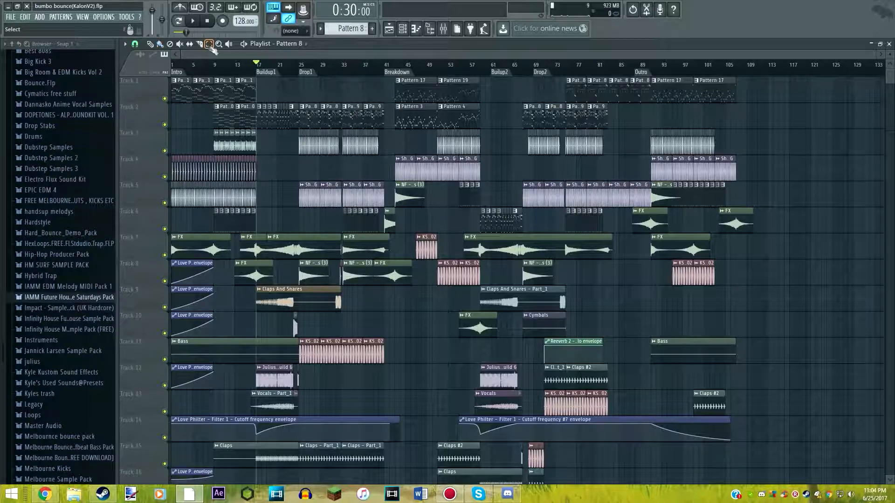
# Step: Mark the ruler range from Buildup1 through the end of Drop1 and play it back
pyautogui.moveTo(258, 67); pyautogui.dragTo(383, 67)
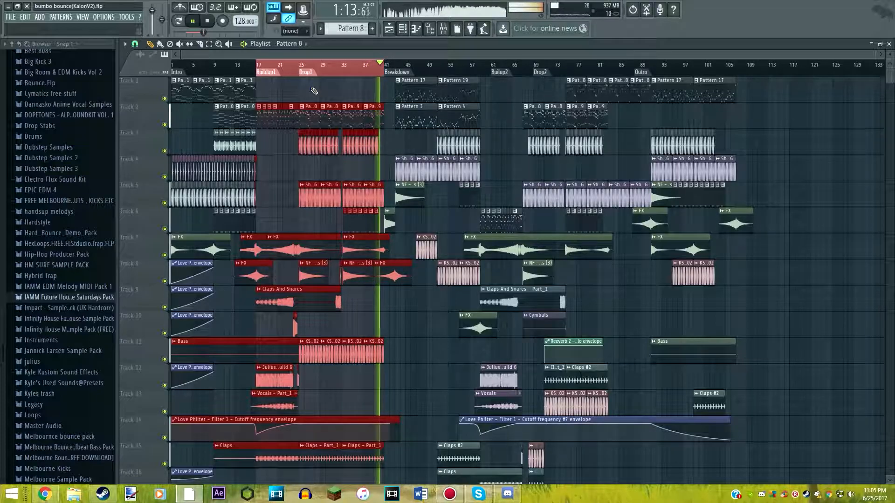
# Step: Stop playback and zoom the playlist into the Buildup1–Drop1 bars with the History folder shown
pyautogui.click(258, 64)
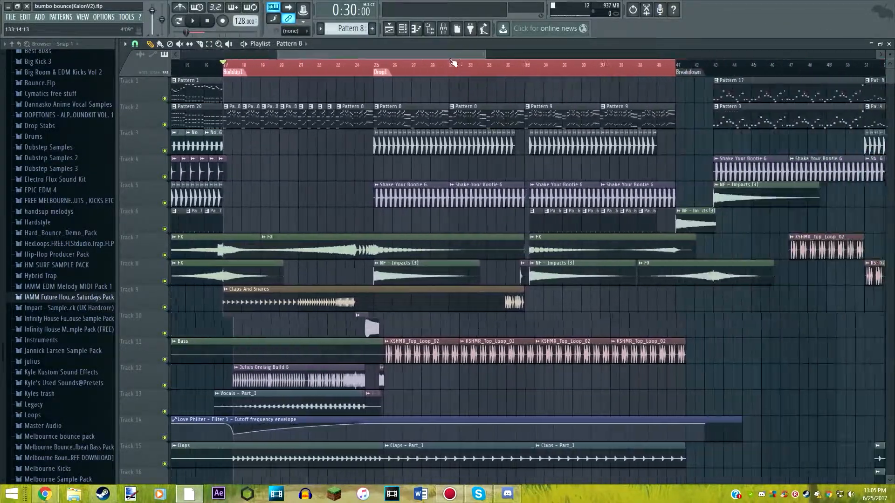
pyautogui.hscroll(3)
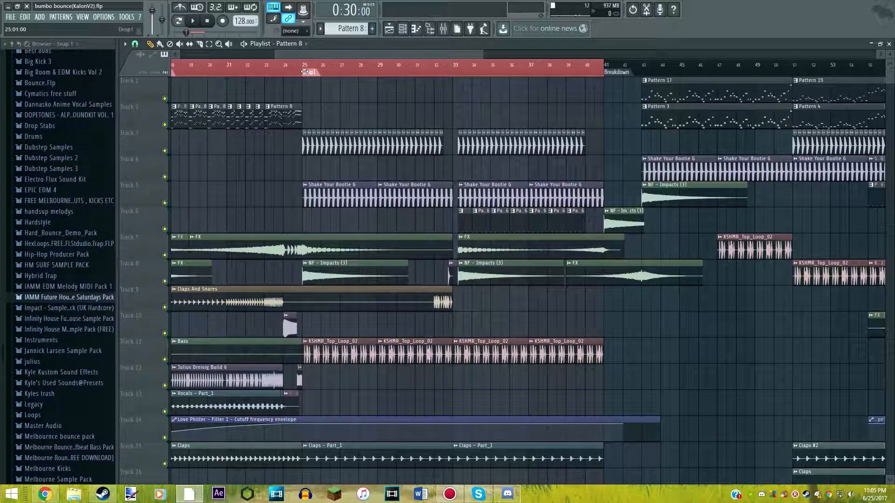
pyautogui.click(303, 71)
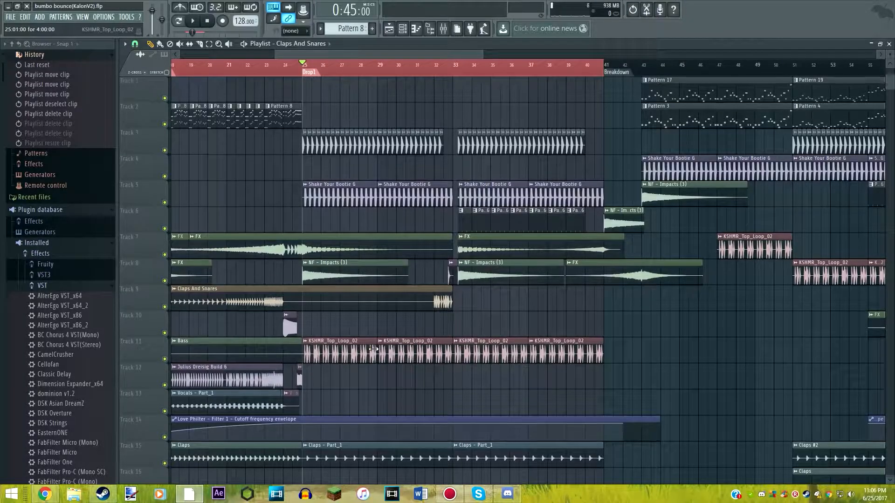
# Step: Scroll through the Drop1 tracks, add and move a clip, then return to the top tracks
pyautogui.scroll(-3)
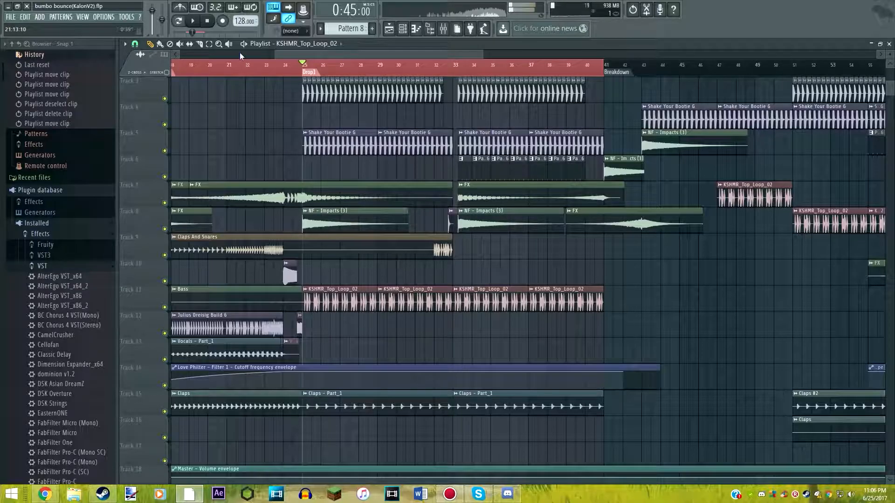
pyautogui.click(205, 21)
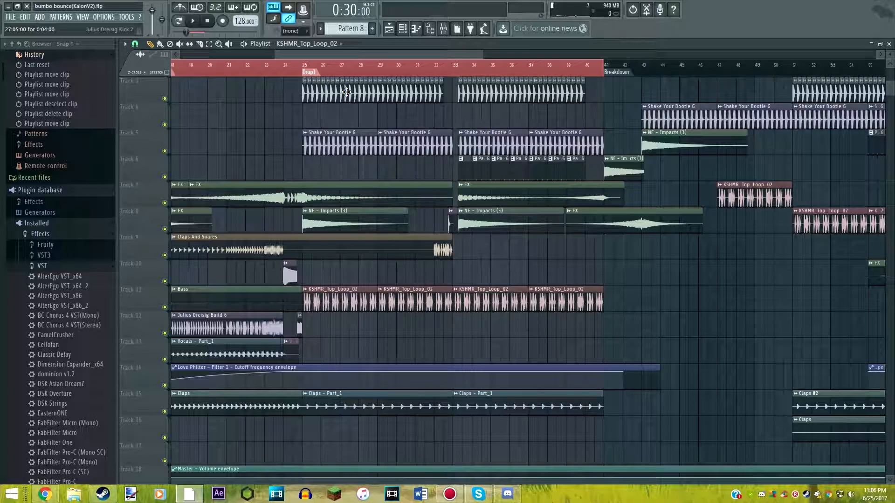
pyautogui.scroll(-3)
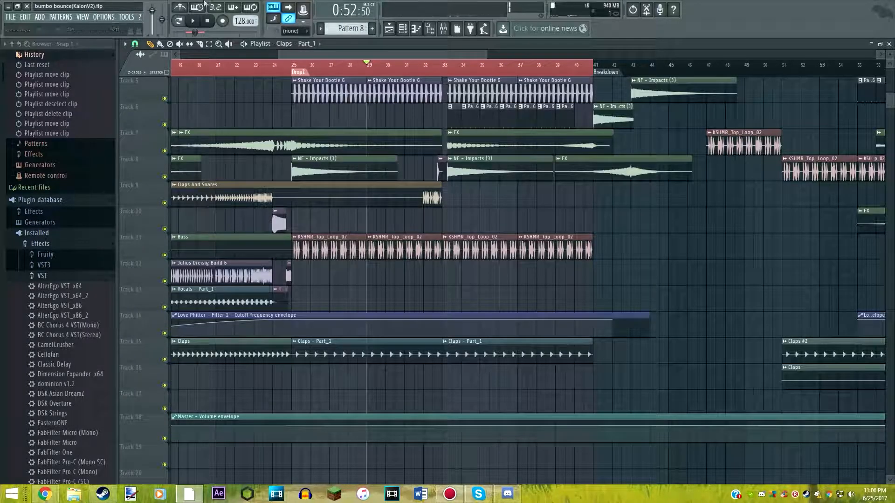
pyautogui.click(210, 72)
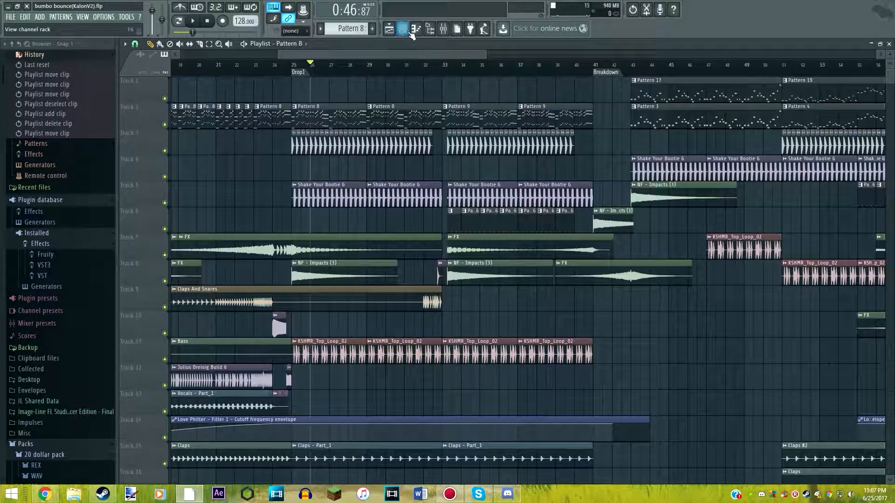
# Step: Show the Pattern 8 lead's Sylenth1 window with the Decibel Sounds Drop Lead 18 preset
pyautogui.click(403, 29)
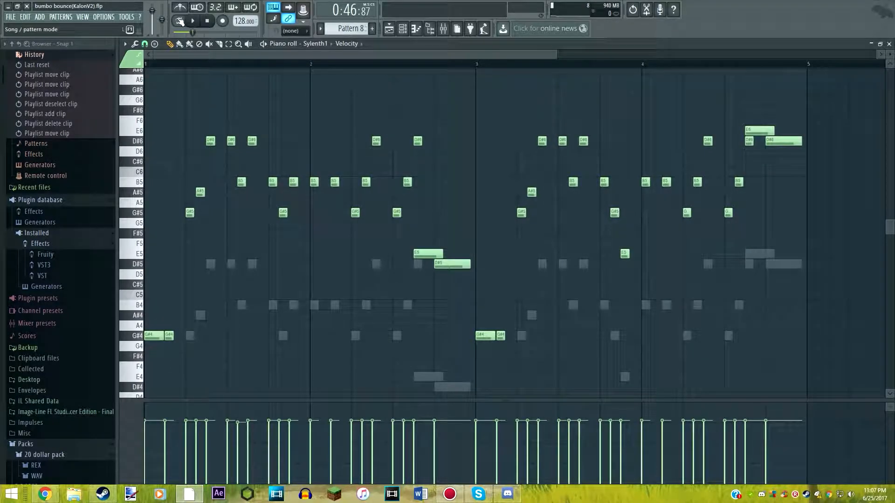
pyautogui.click(192, 21)
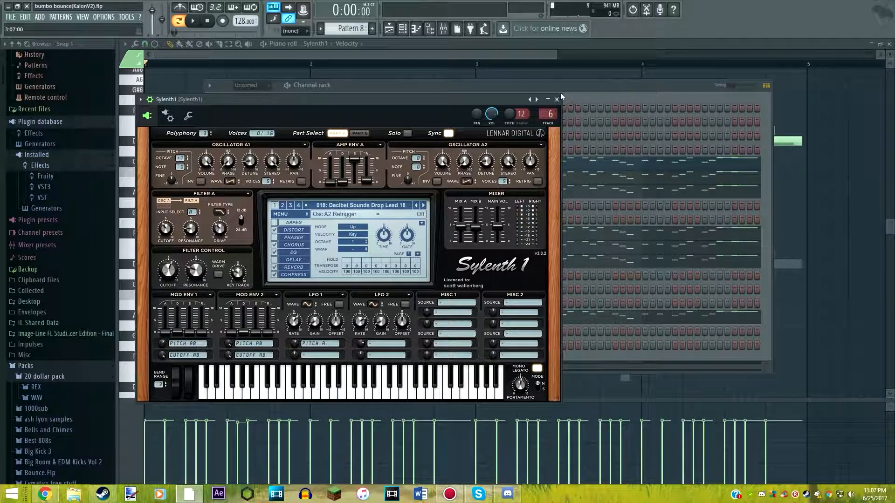
# Step: Audition Sylenth1 #3, then show the Sylenth1 #8 layer with the WA LEAD Mushroom preset
pyautogui.click(556, 99)
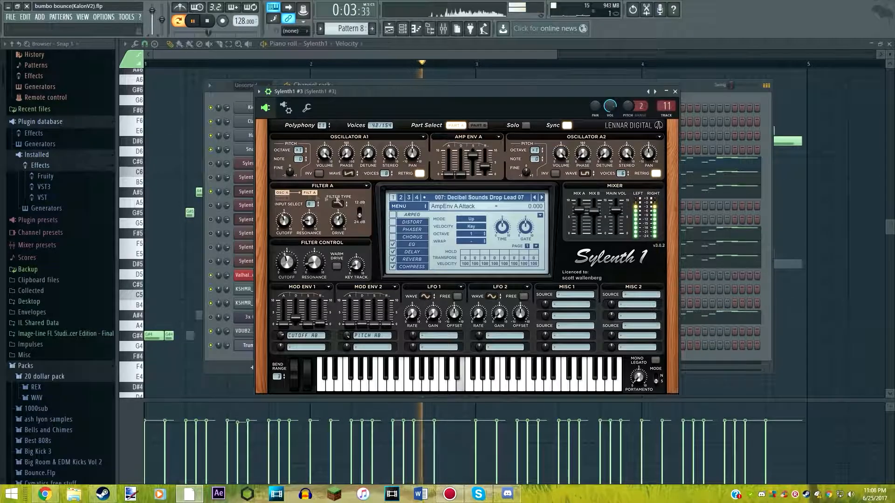
pyautogui.click(675, 92)
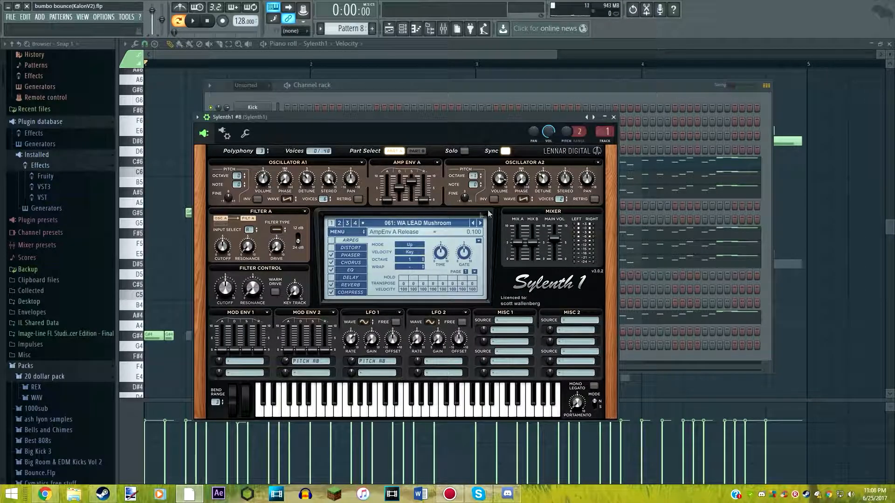
pyautogui.click(611, 117)
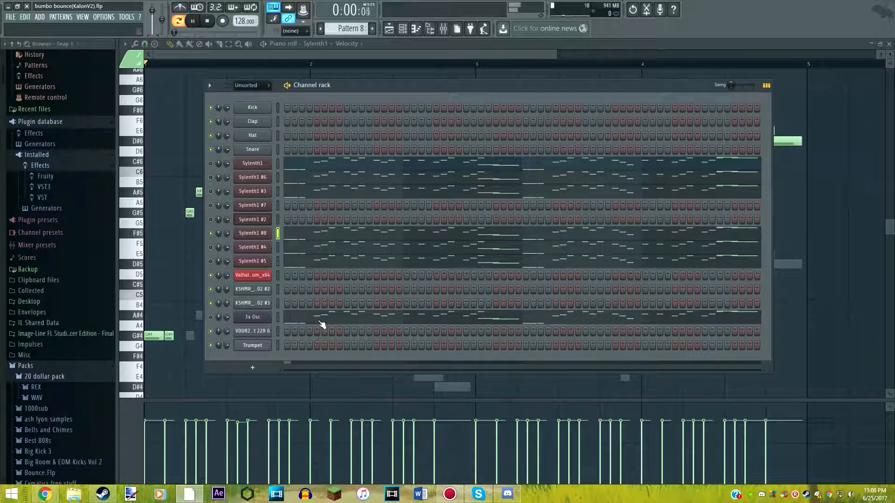
pyautogui.click(194, 21)
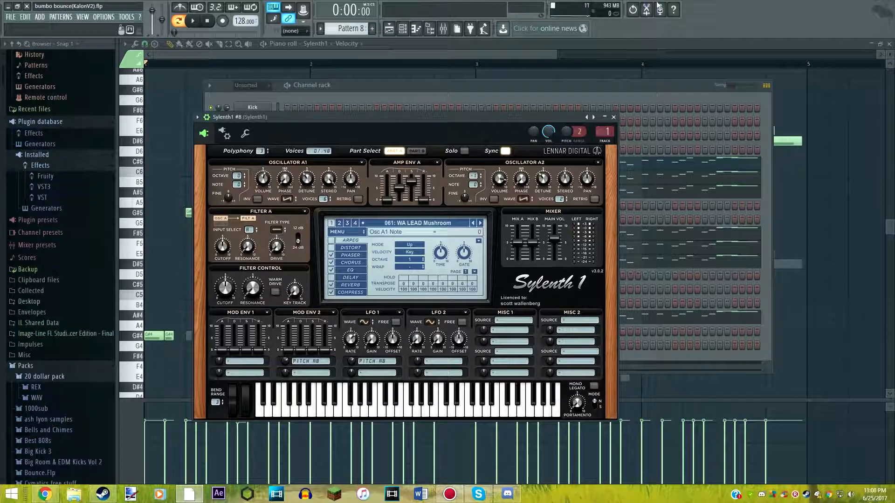
pyautogui.click(647, 9)
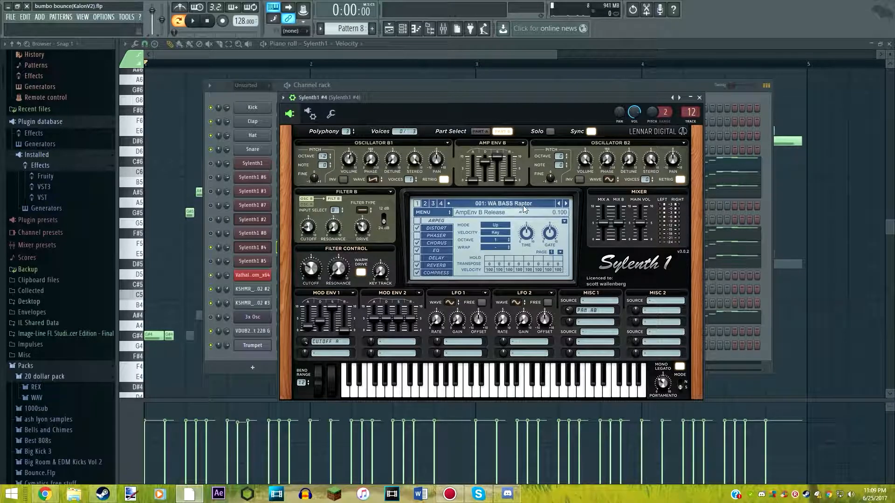
pyautogui.click(698, 97)
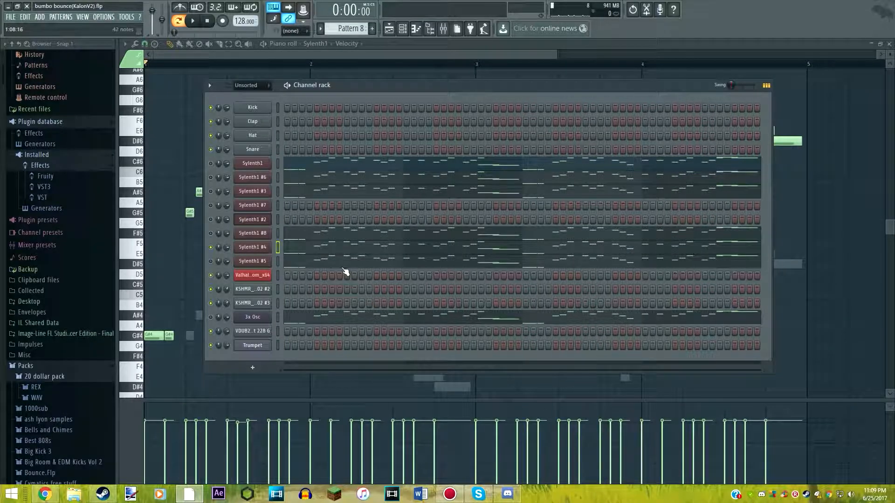
pyautogui.click(193, 21)
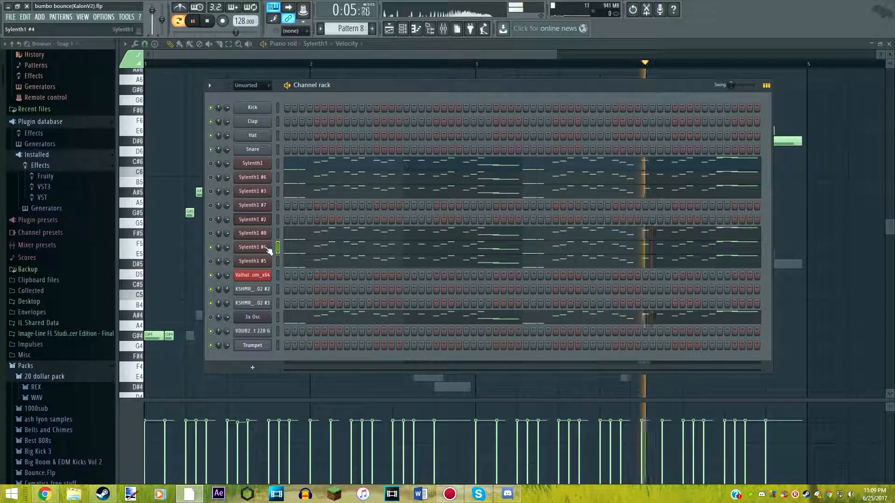
pyautogui.click(251, 247)
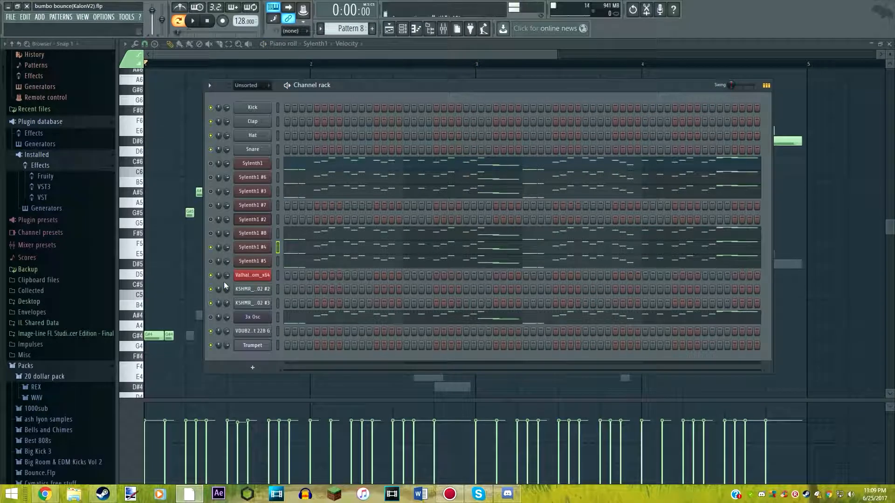
pyautogui.click(252, 261)
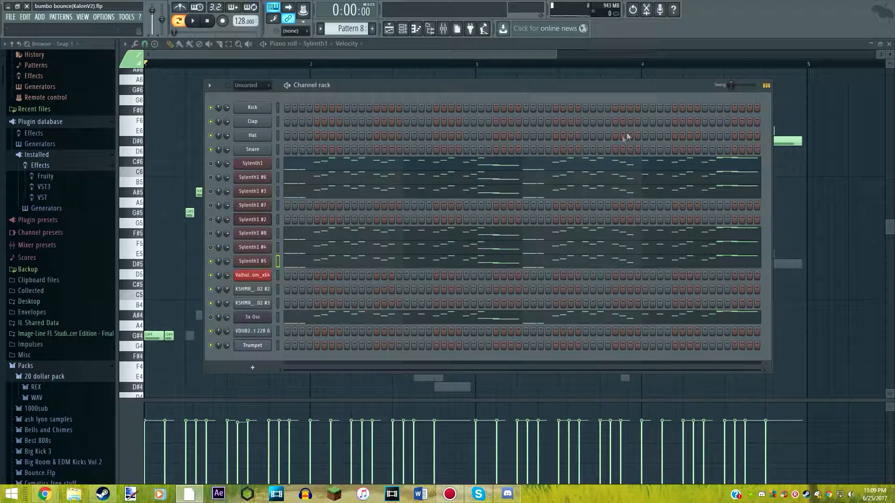
pyautogui.click(193, 20)
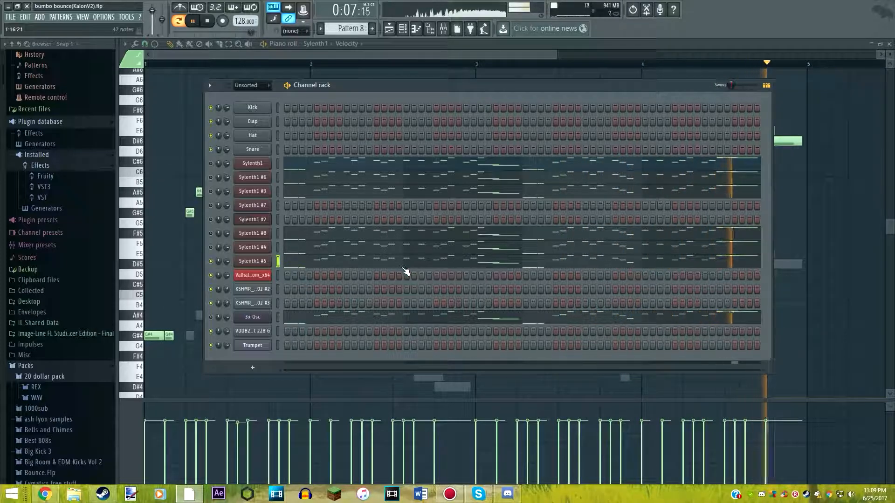
pyautogui.click(205, 21)
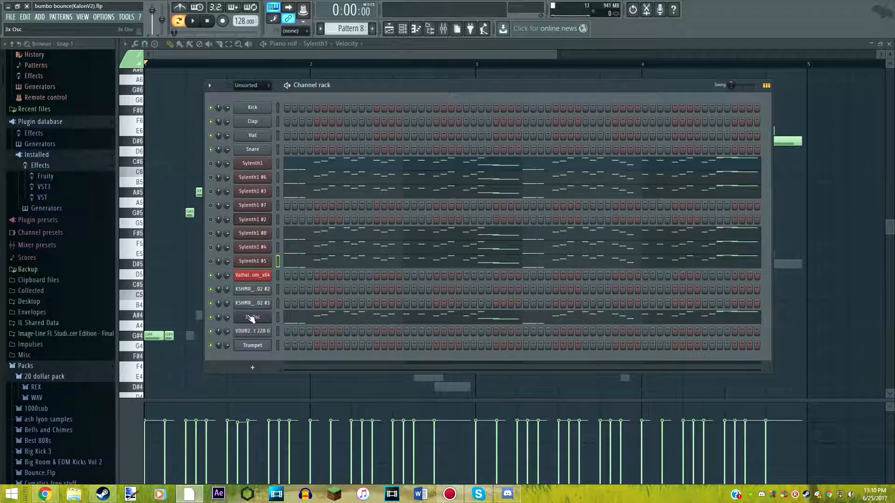
# Step: View and close the 3x Osc instrument, then play Pattern 8 from the channel rack
pyautogui.click(251, 317)
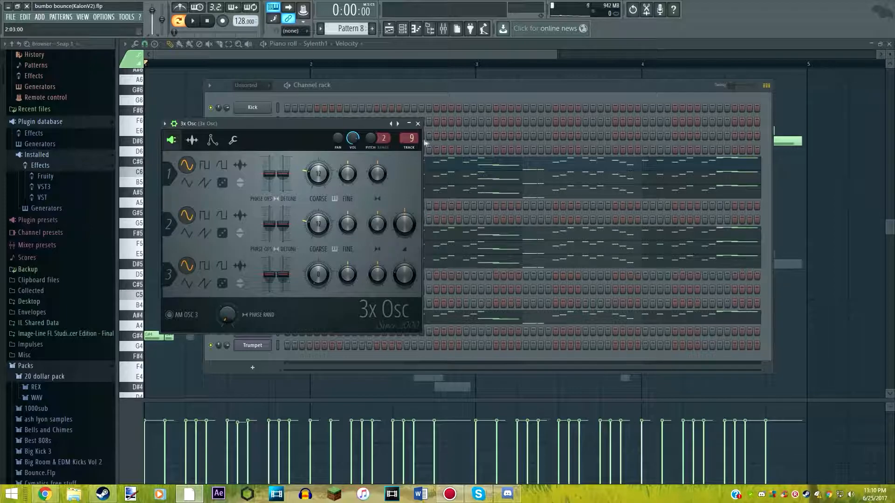
pyautogui.click(389, 28)
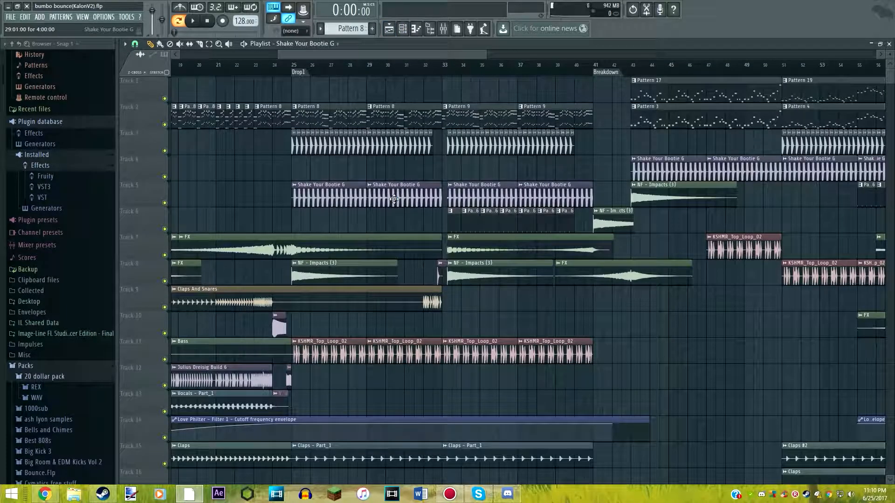
pyautogui.click(402, 29)
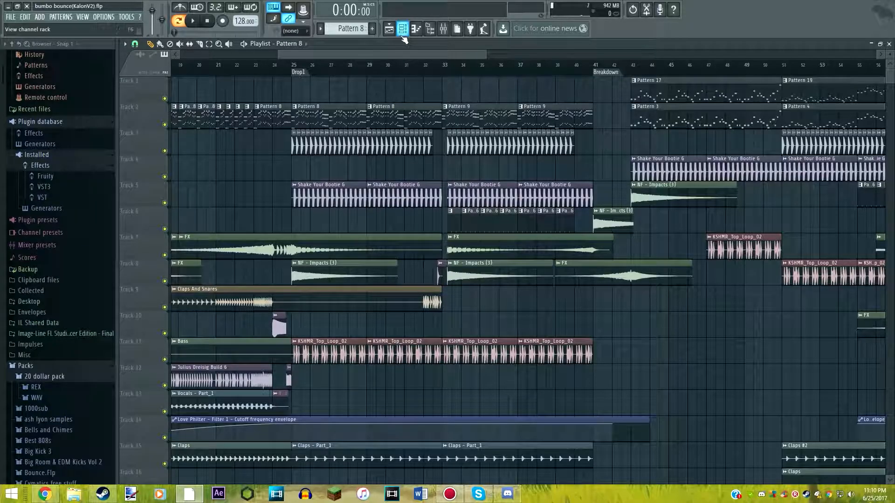
pyautogui.click(403, 29)
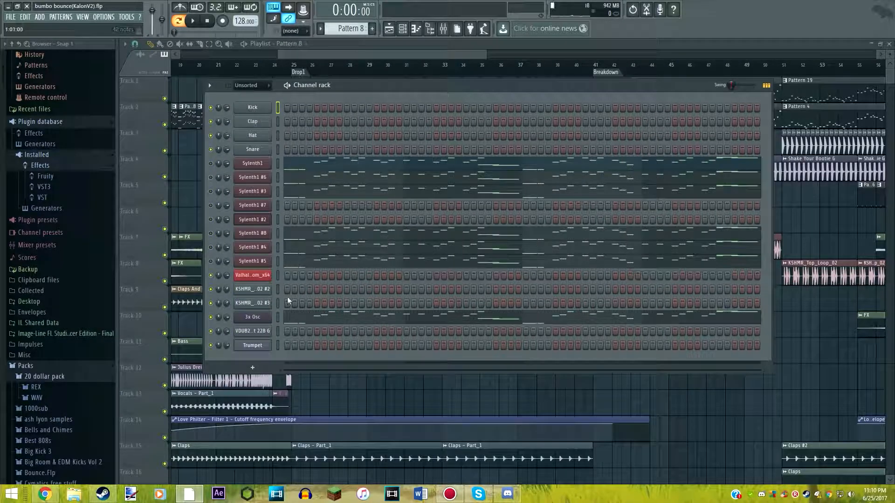
pyautogui.click(193, 21)
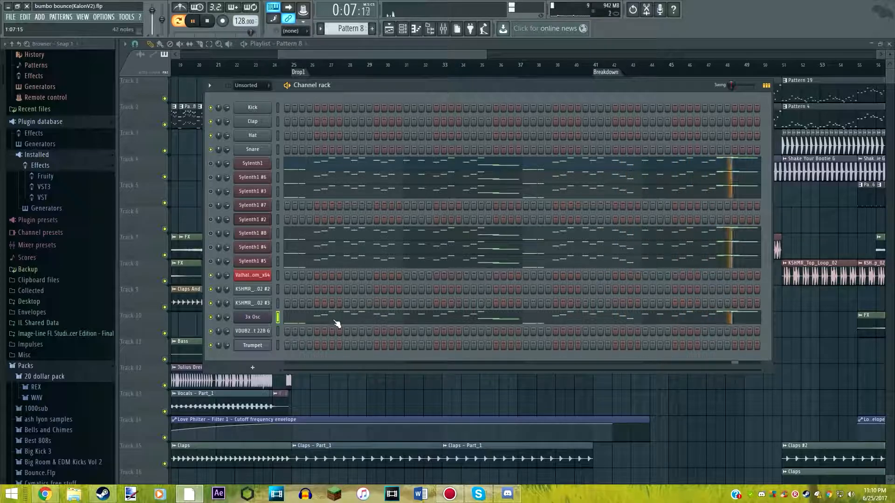
# Step: Toggle the Mixer and close the Channel rack to return to the playlist arrangement
pyautogui.click(193, 20)
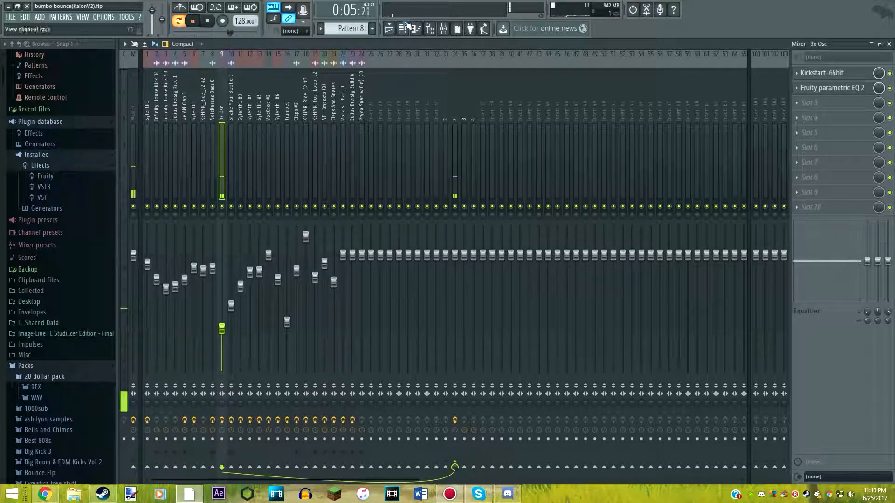
pyautogui.click(401, 29)
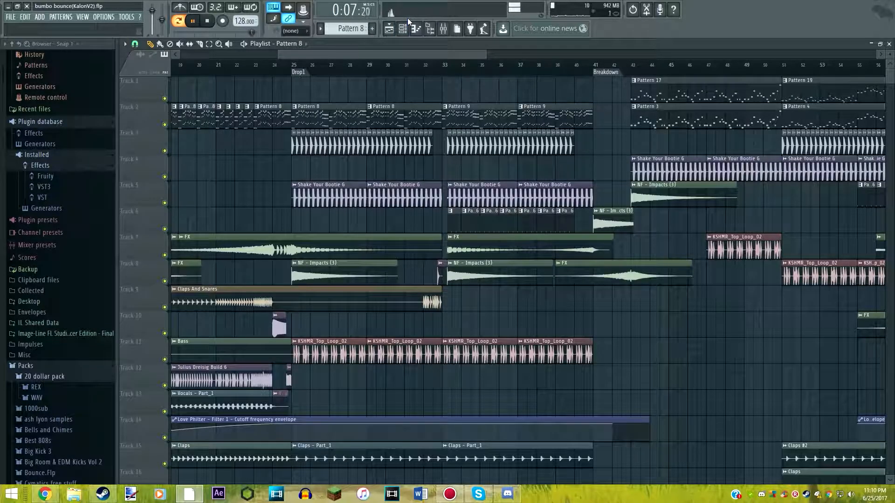
pyautogui.click(403, 29)
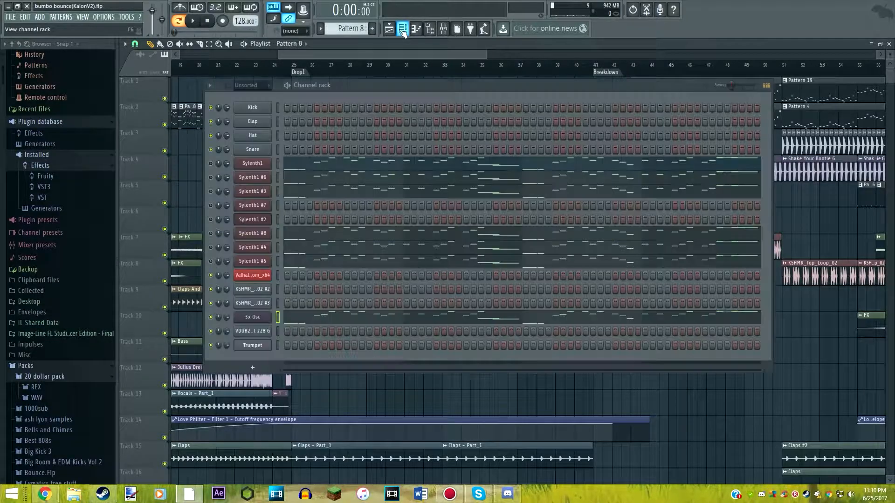
pyautogui.click(402, 29)
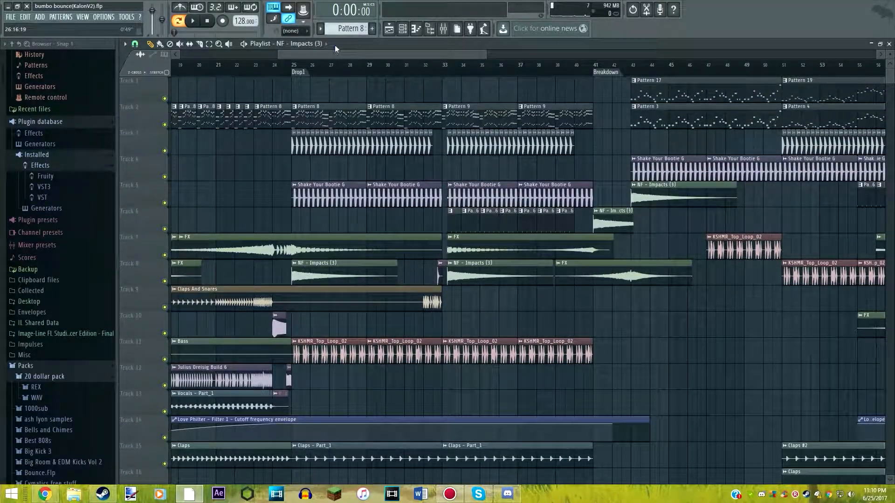
# Step: Scroll the playlist back to the Buildup1 marker showing the claps, FX and master volume tracks
pyautogui.hscroll(-3)
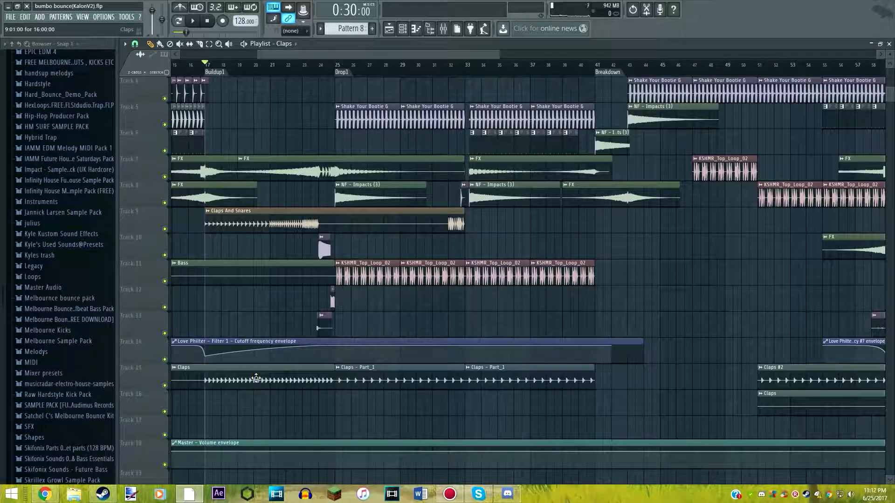
# Step: Undo the recent clip edits, restoring the Julius Dreisig Build 6 and vocal clips in the buildup
pyautogui.press('ctrl+z')
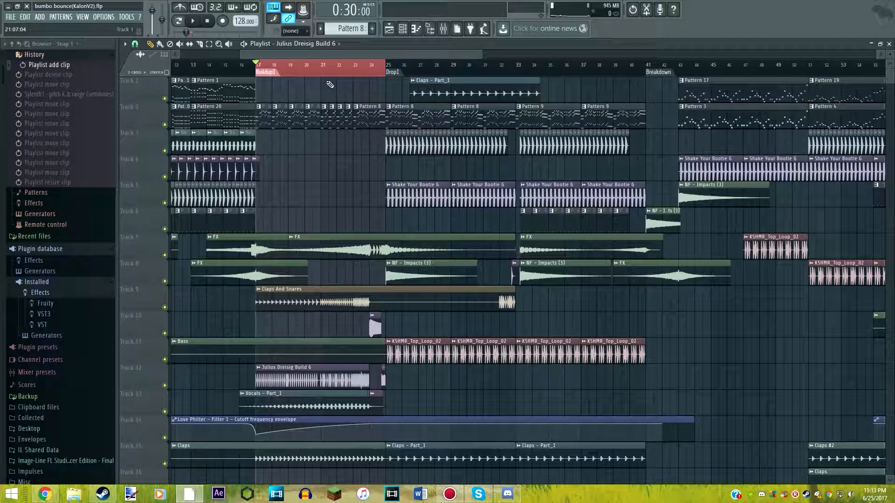
# Step: Collapse the History folder and scroll down the buildup tracks
pyautogui.click(193, 20)
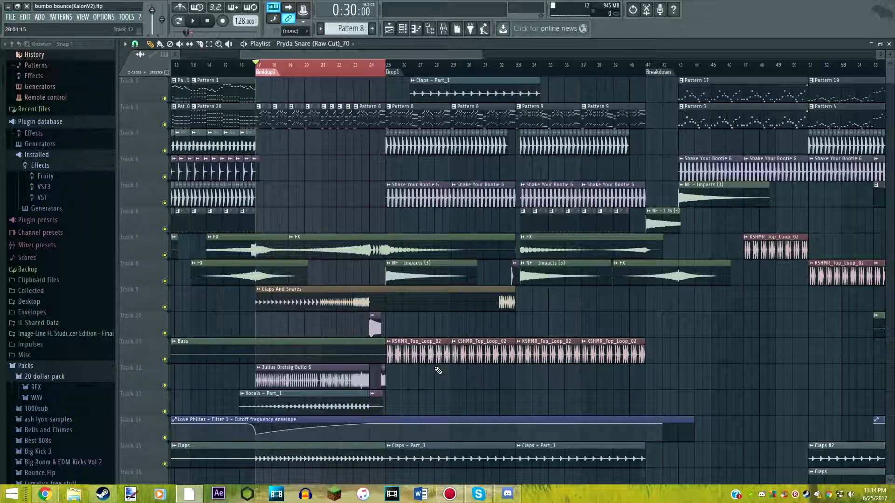
pyautogui.scroll(-3)
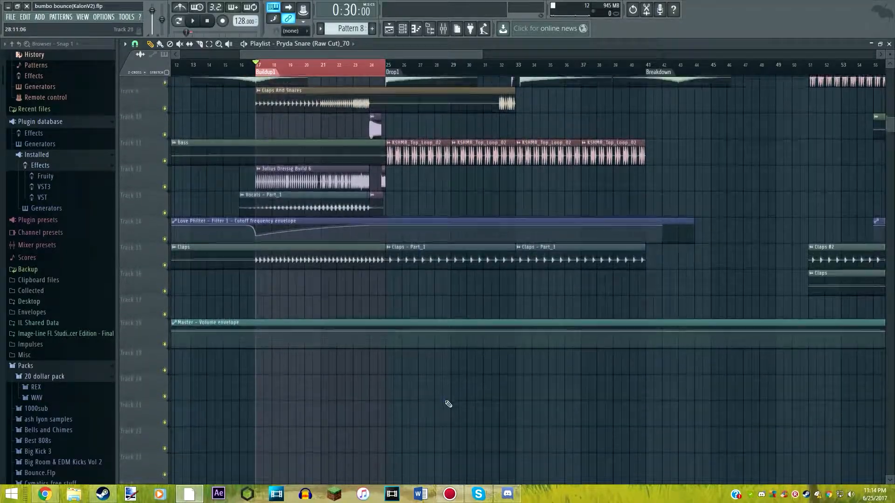